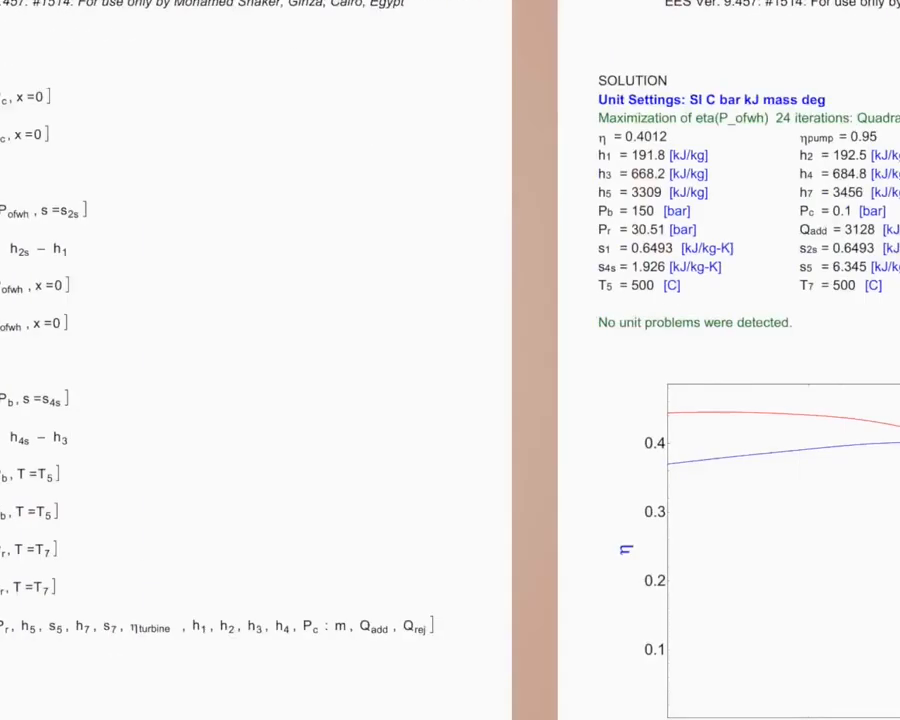
Scroll down through the printed solution pages of the Rankine cycle project
{"action": "scroll", "scroll_direction": "down", "scroll_amount": 3}
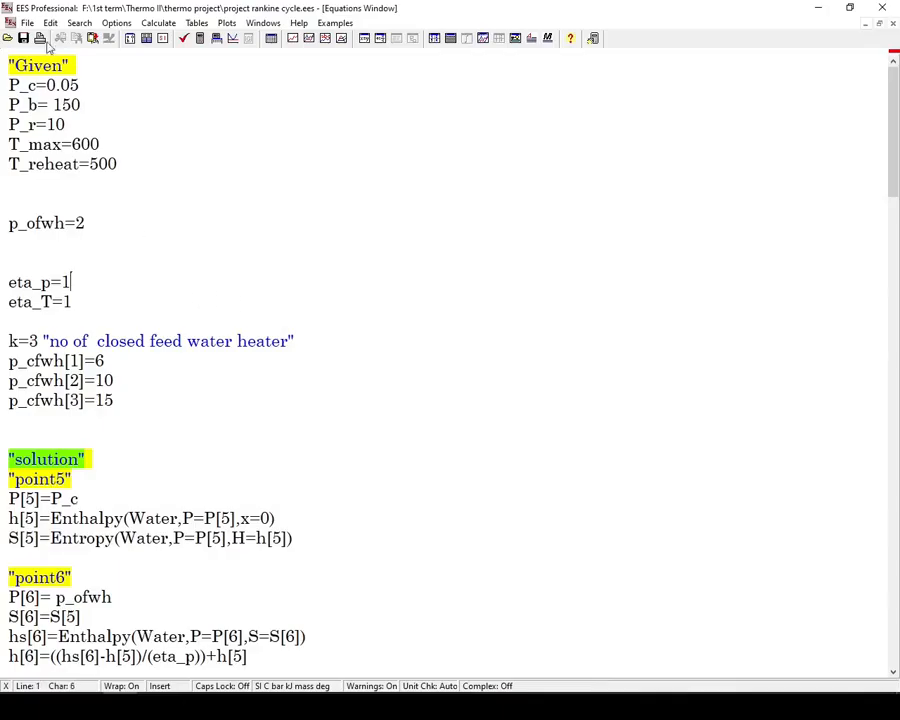
Choose Microsoft Print to PDF as the printer in Print Setup
{"action": "left_click", "coordinate": [27, 22]}
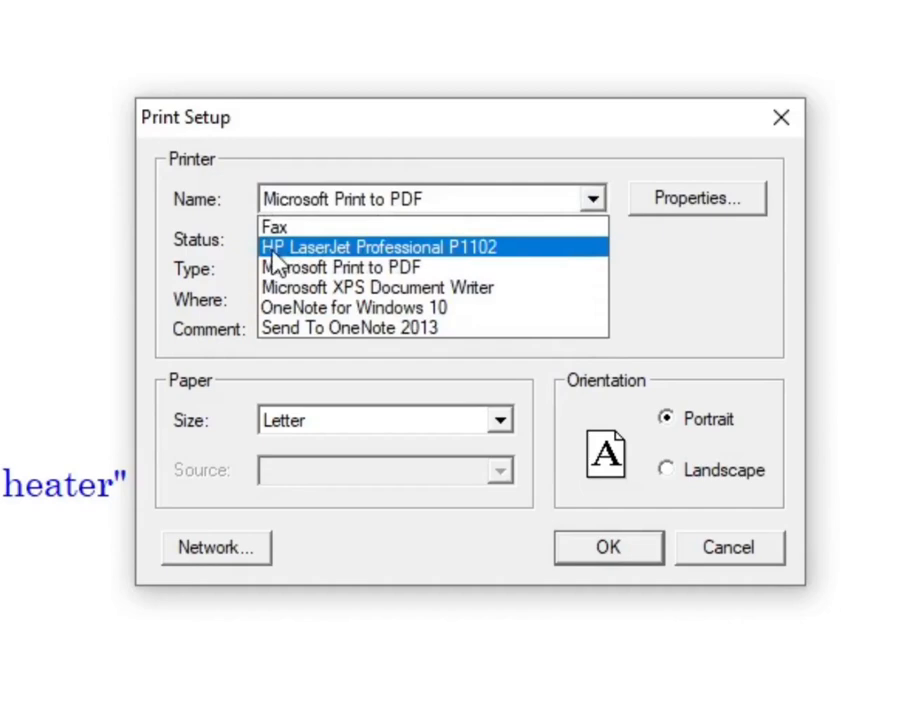
{"action": "mouse_move", "coordinate": [523, 268]}
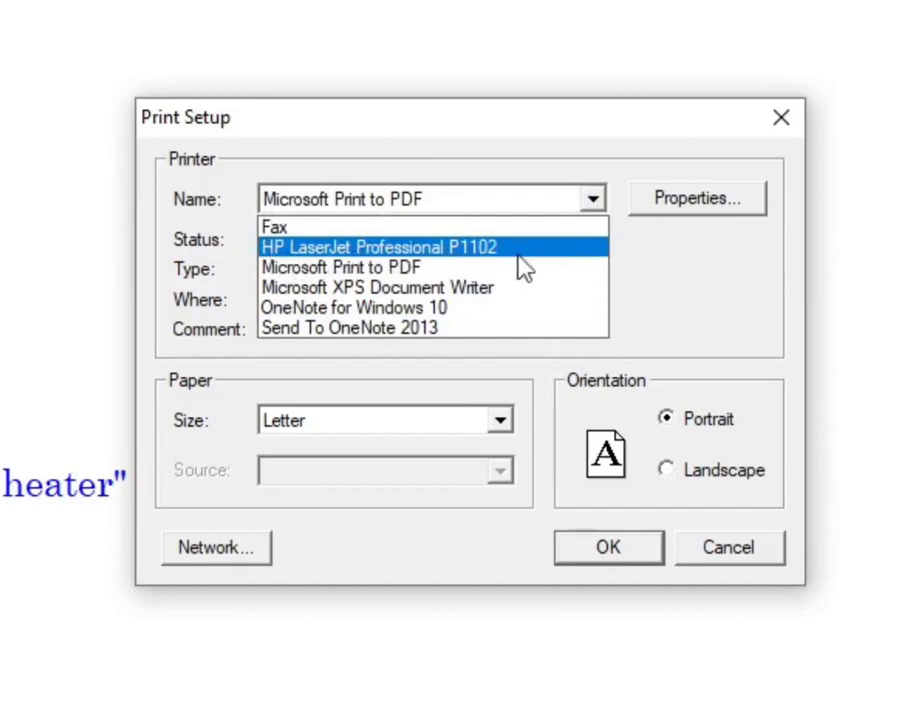
{"action": "mouse_move", "coordinate": [470, 258]}
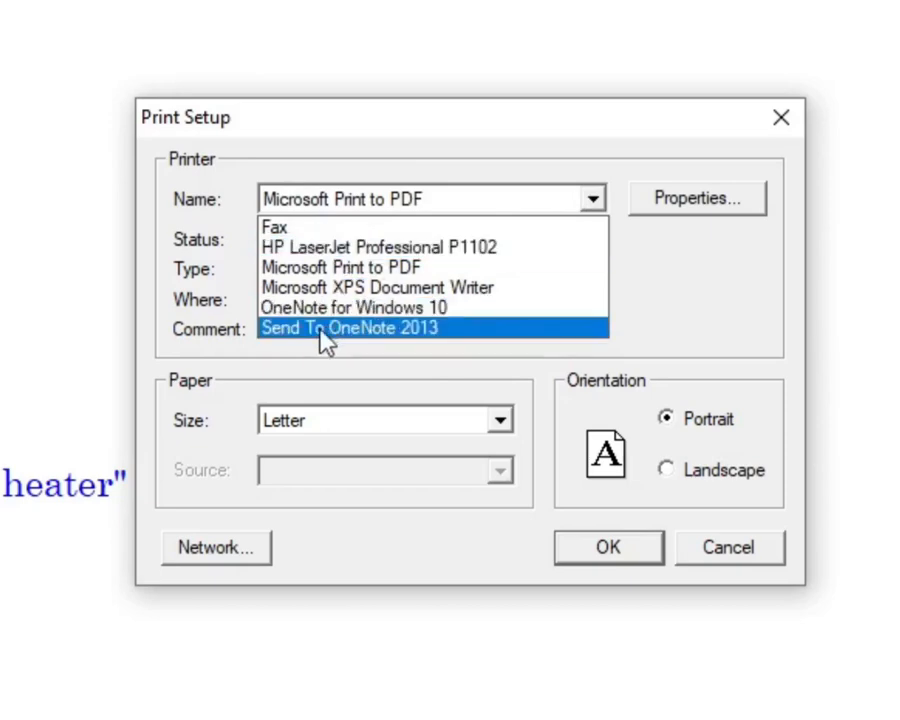
{"action": "mouse_move", "coordinate": [400, 345]}
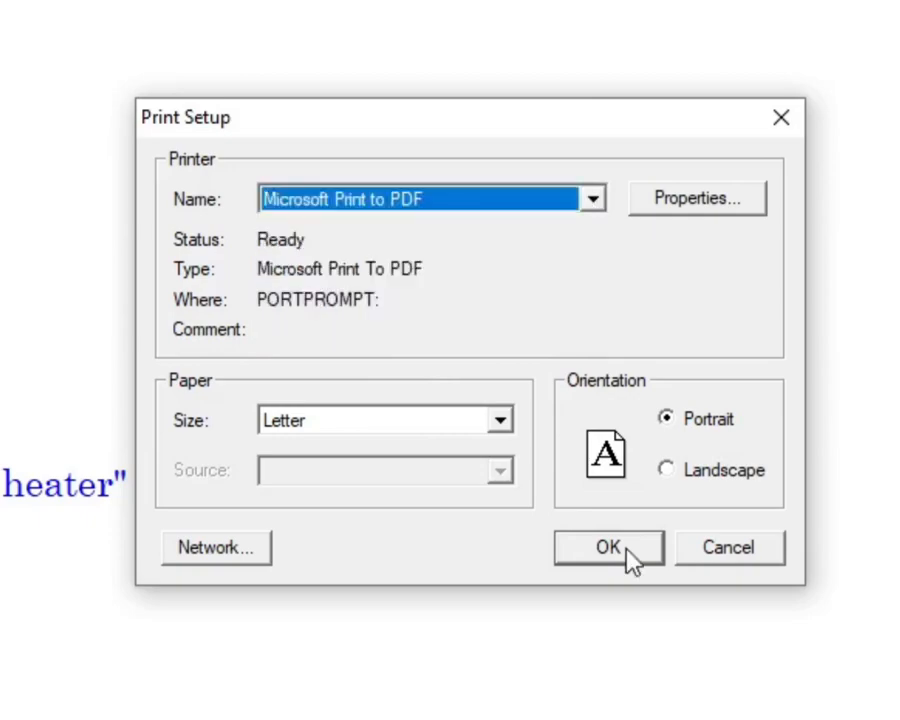
{"action": "left_click", "coordinate": [608, 547]}
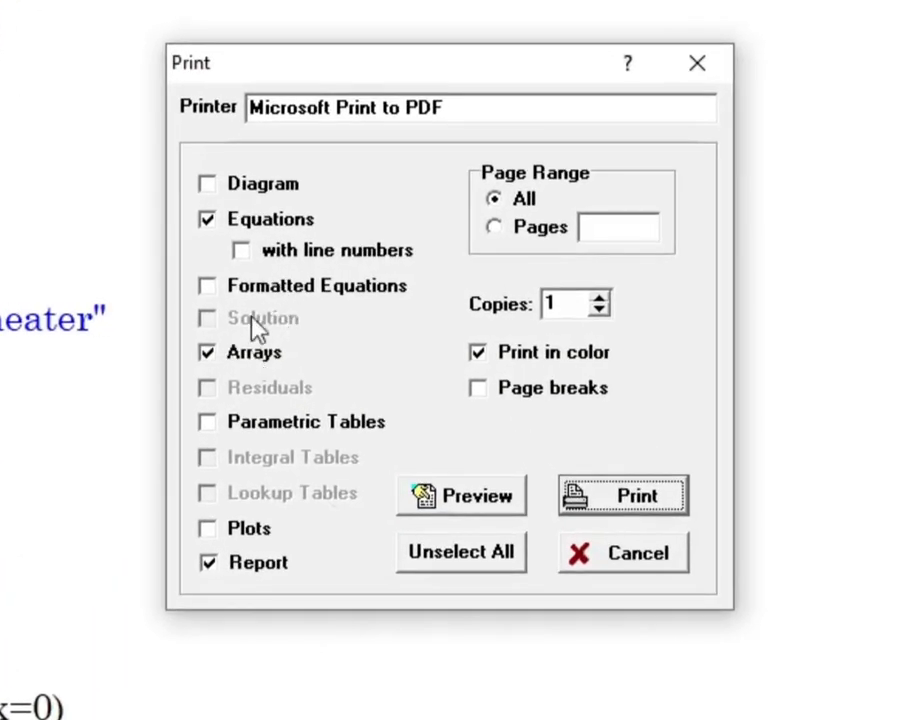
Cancel the print options and solve the Rankine cycle equations with F2
{"action": "left_click", "coordinate": [622, 552]}
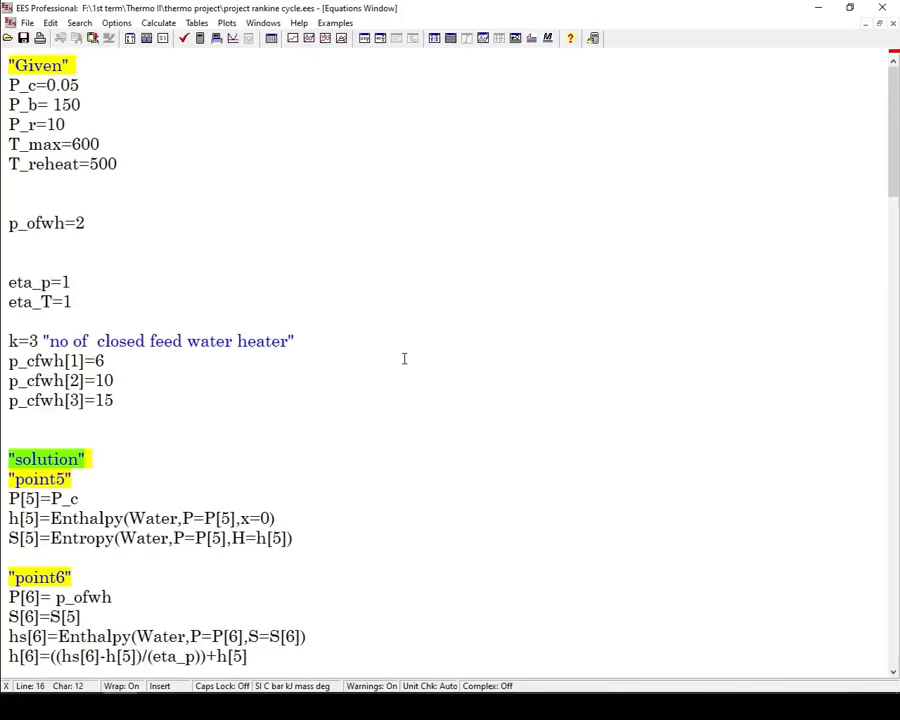
{"action": "key", "text": "F2"}
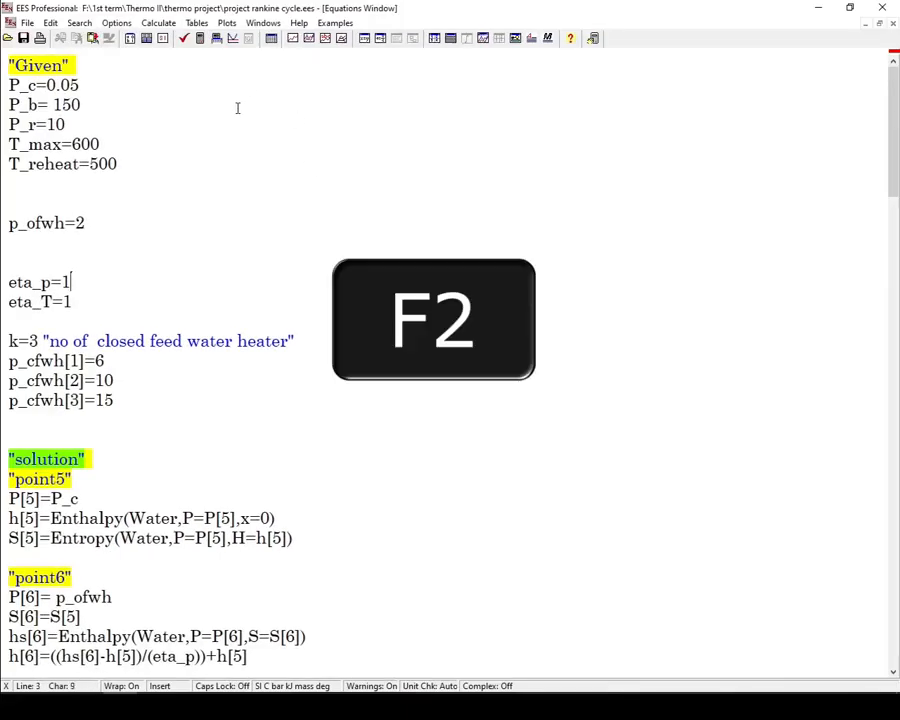
{"action": "mouse_move", "coordinate": [198, 38]}
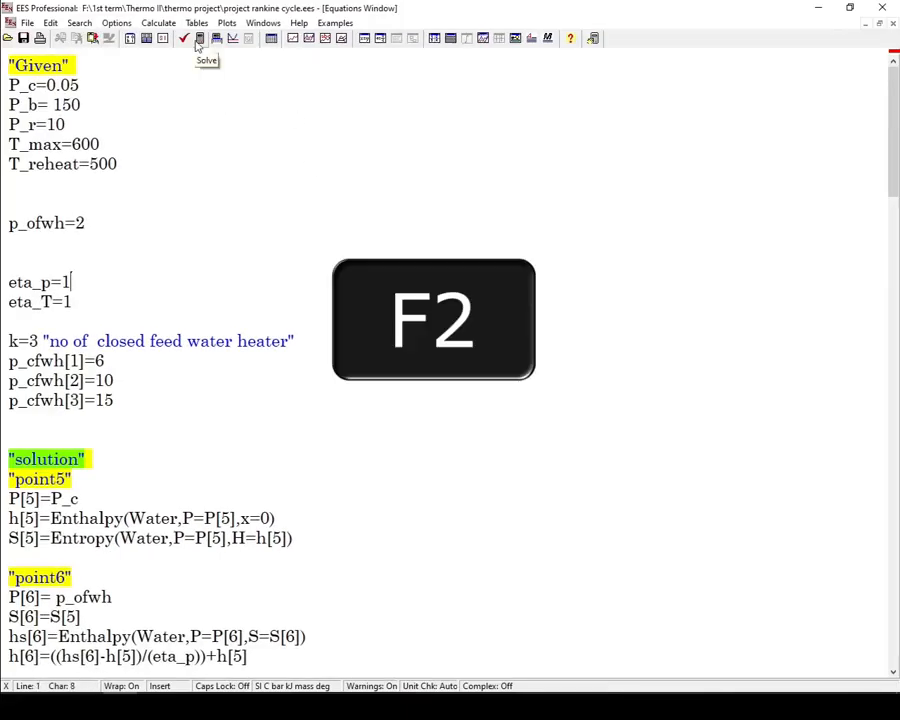
{"action": "key", "text": "F2"}
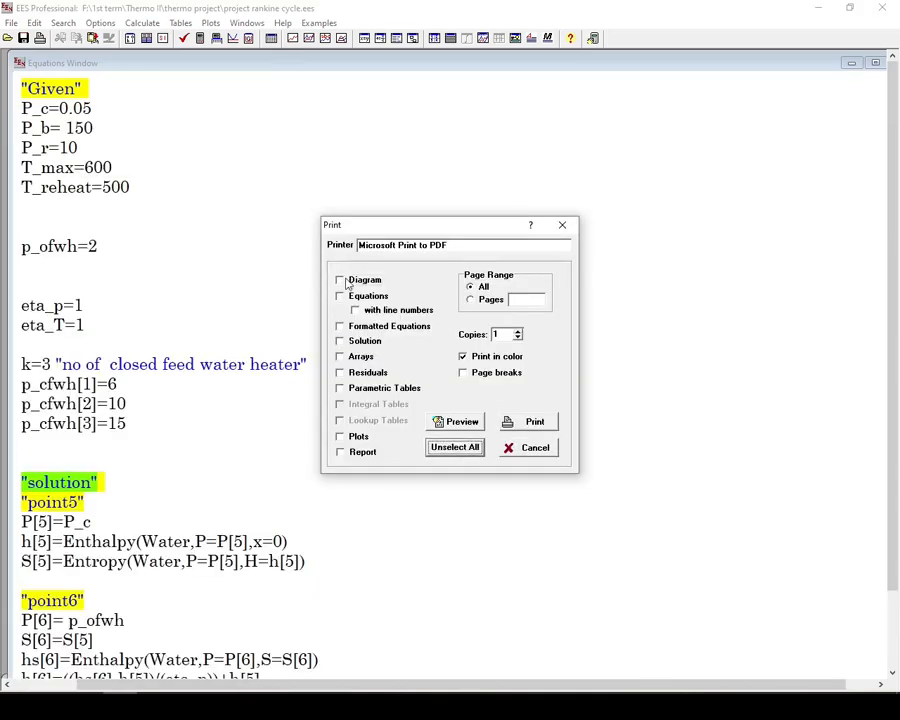
{"action": "left_click", "coordinate": [461, 421]}
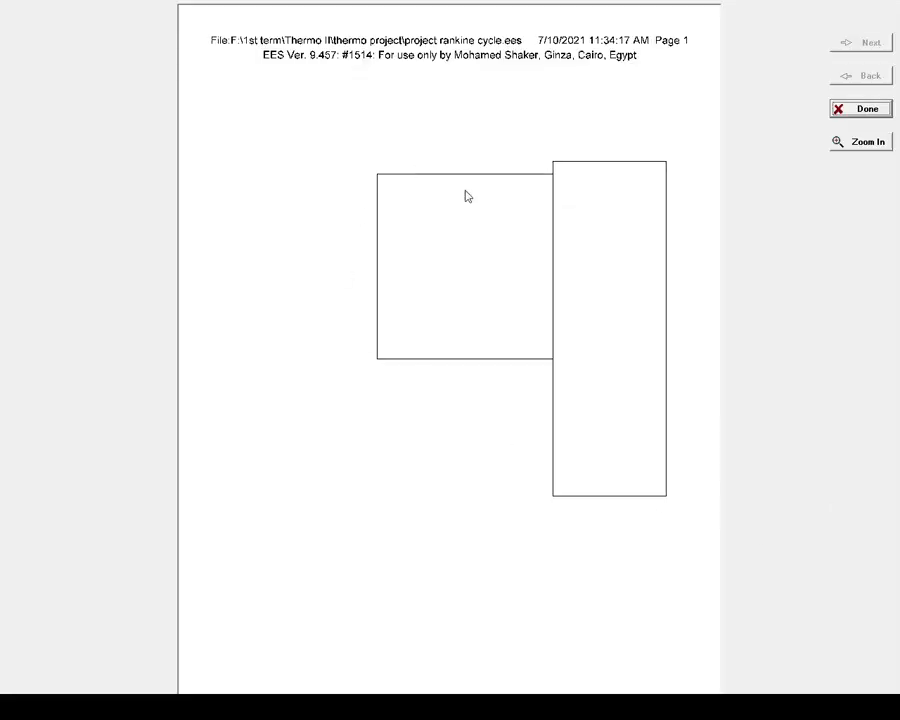
{"action": "mouse_move", "coordinate": [506, 404]}
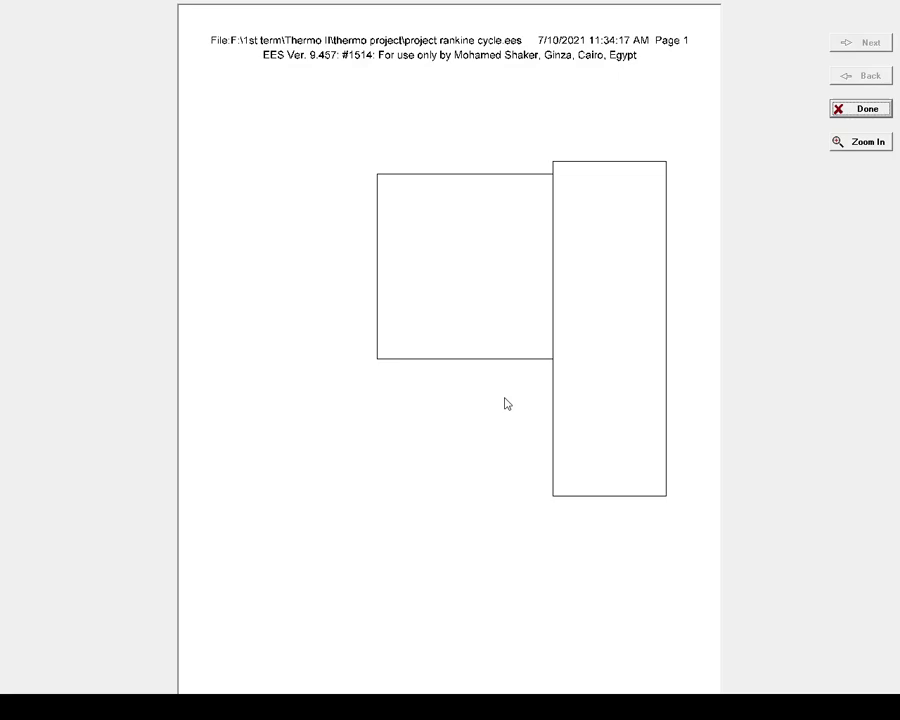
{"action": "left_click", "coordinate": [860, 108]}
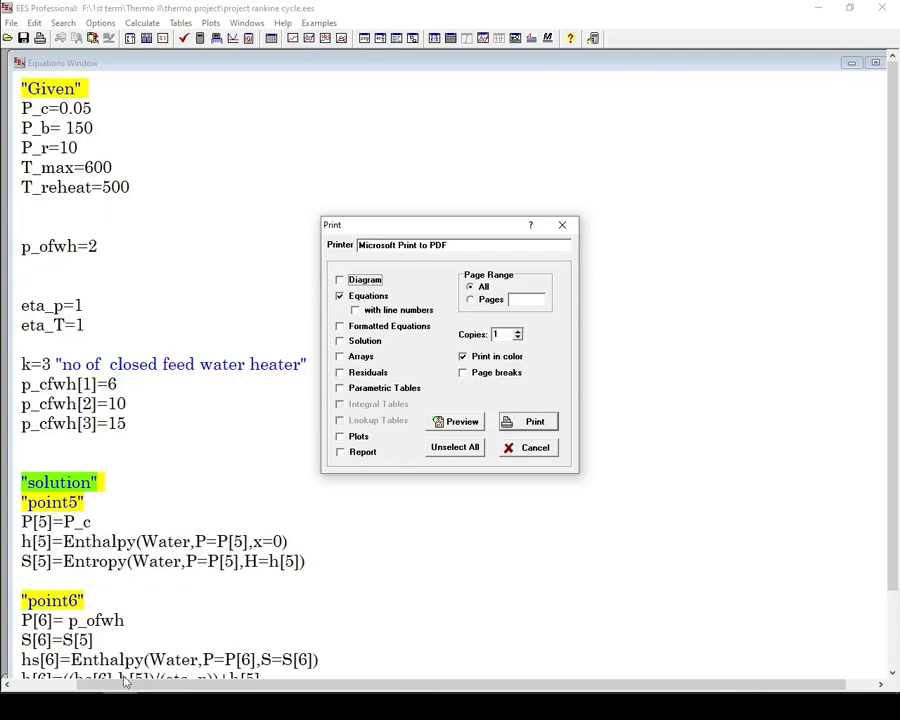
{"action": "left_click", "coordinate": [455, 421]}
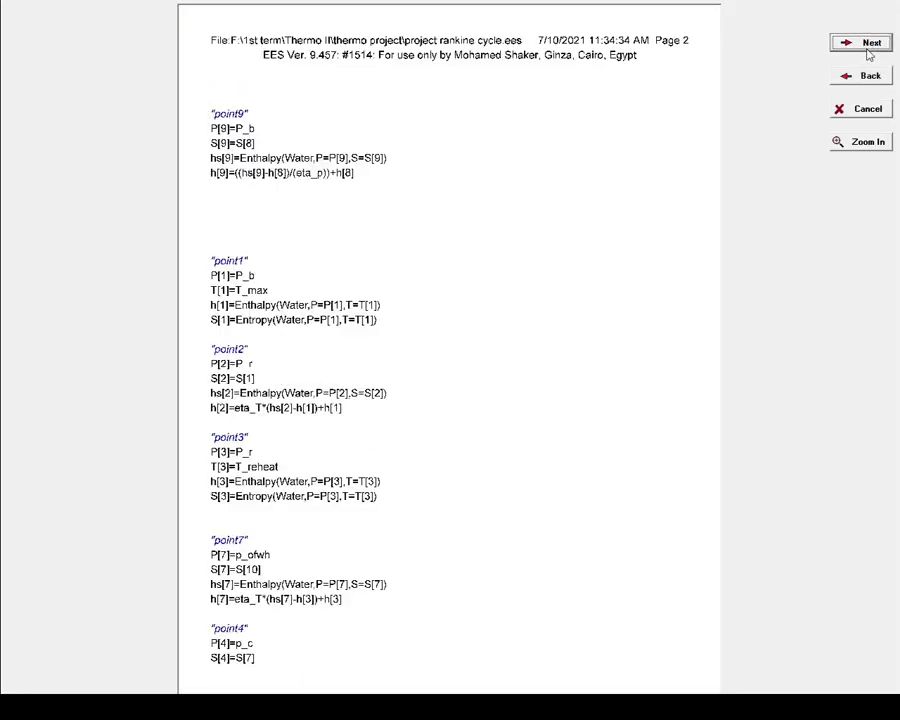
{"action": "left_click", "coordinate": [866, 108]}
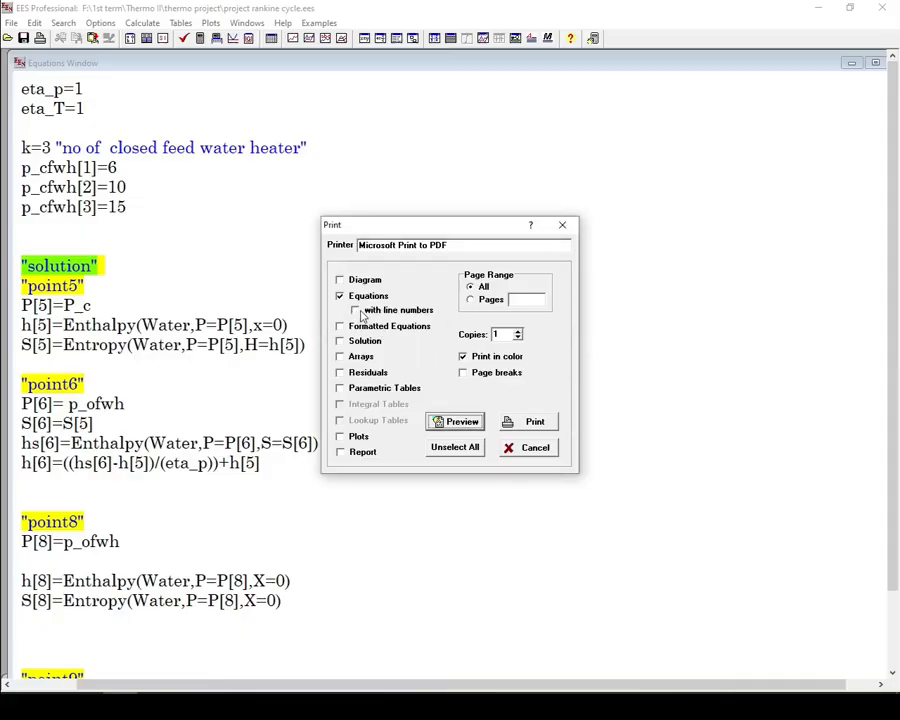
{"action": "left_click", "coordinate": [455, 421]}
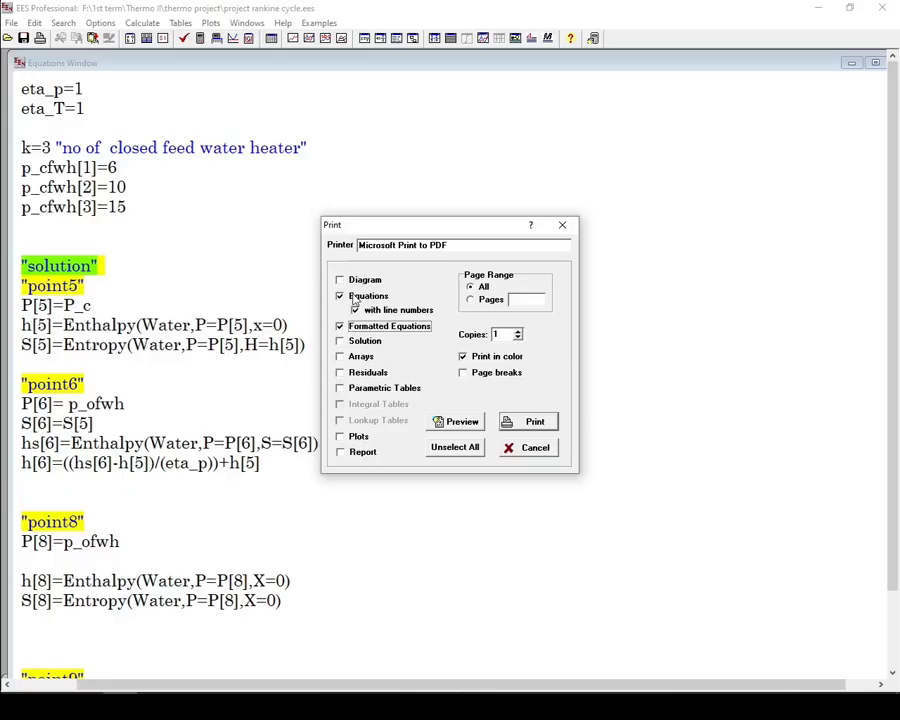
{"action": "left_click", "coordinate": [454, 421]}
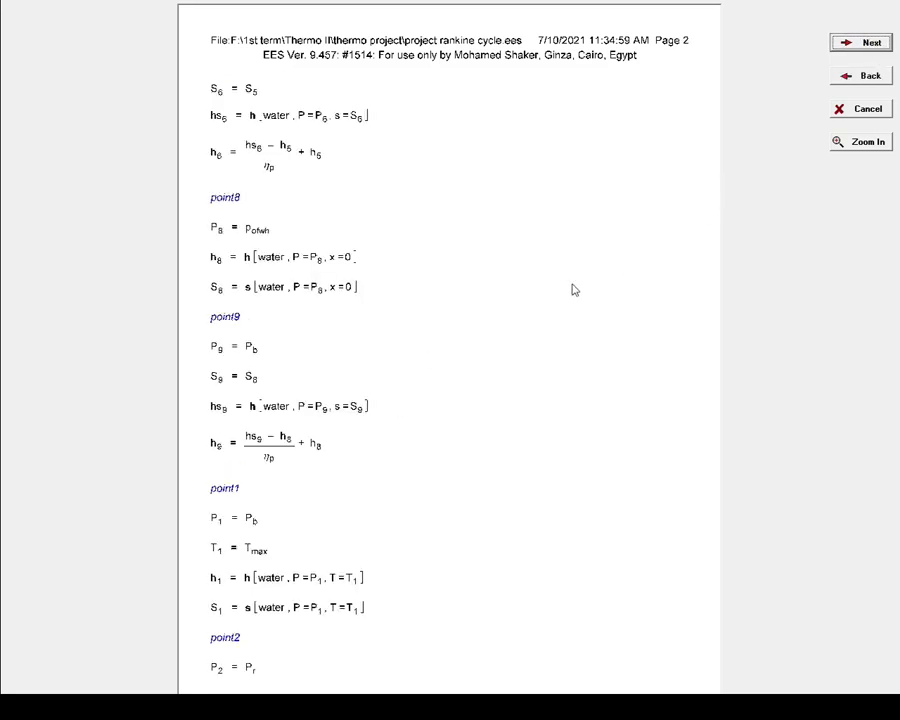
{"action": "left_click", "coordinate": [860, 141]}
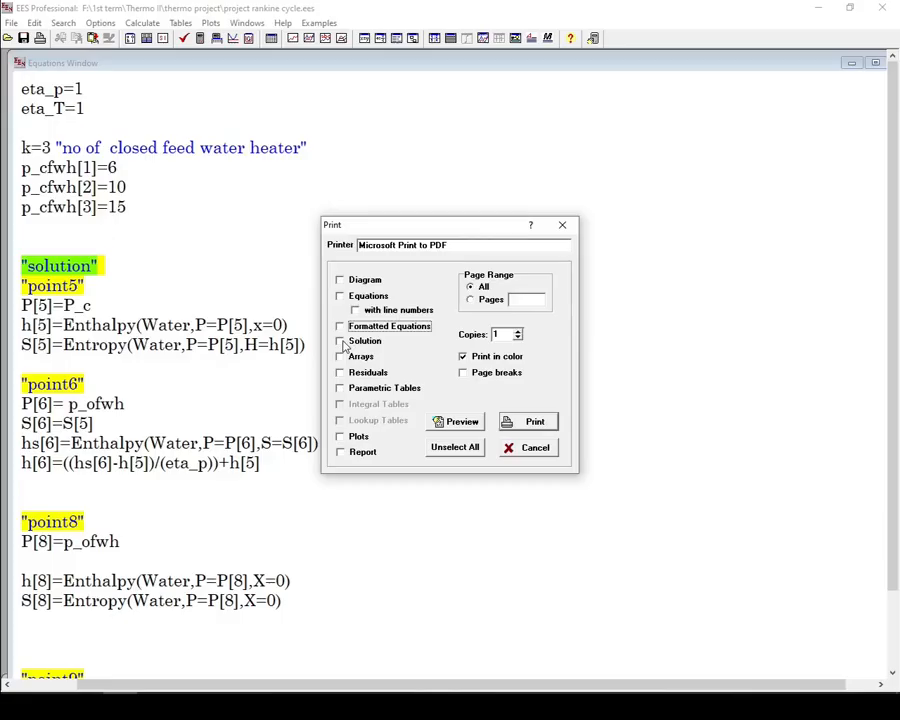
Tick Solution and Arrays, preview the arrays printout, then tick Plots
{"action": "left_click", "coordinate": [454, 421]}
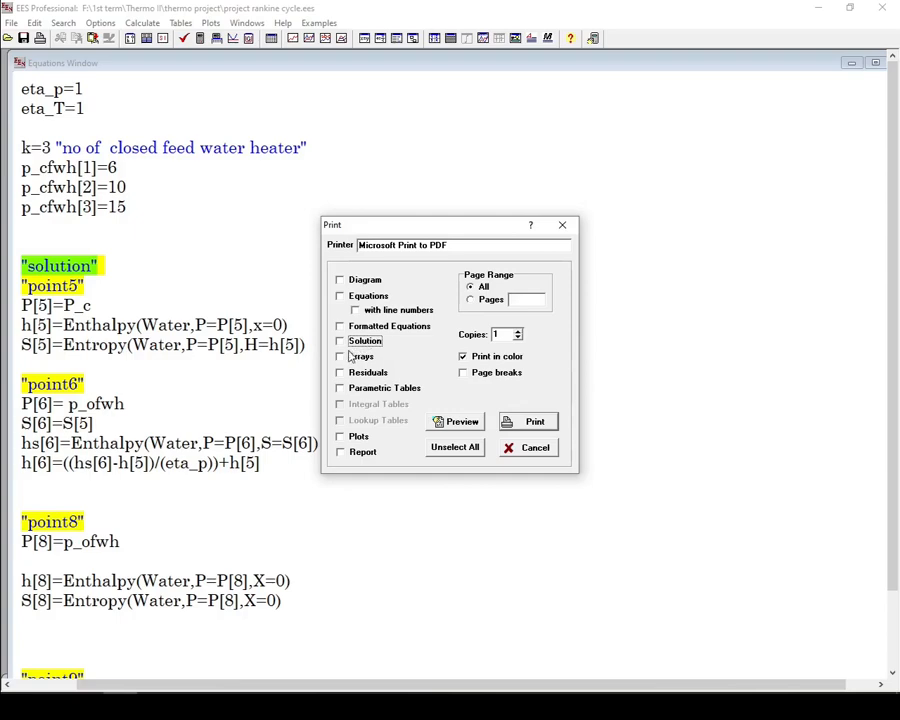
{"action": "left_click", "coordinate": [340, 356]}
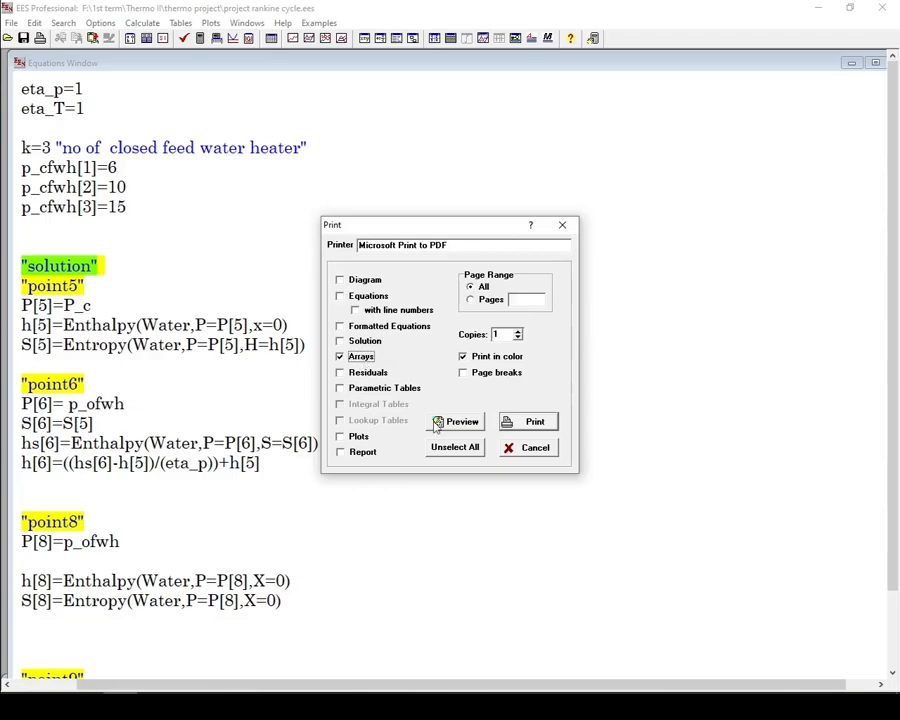
{"action": "left_click", "coordinate": [455, 421]}
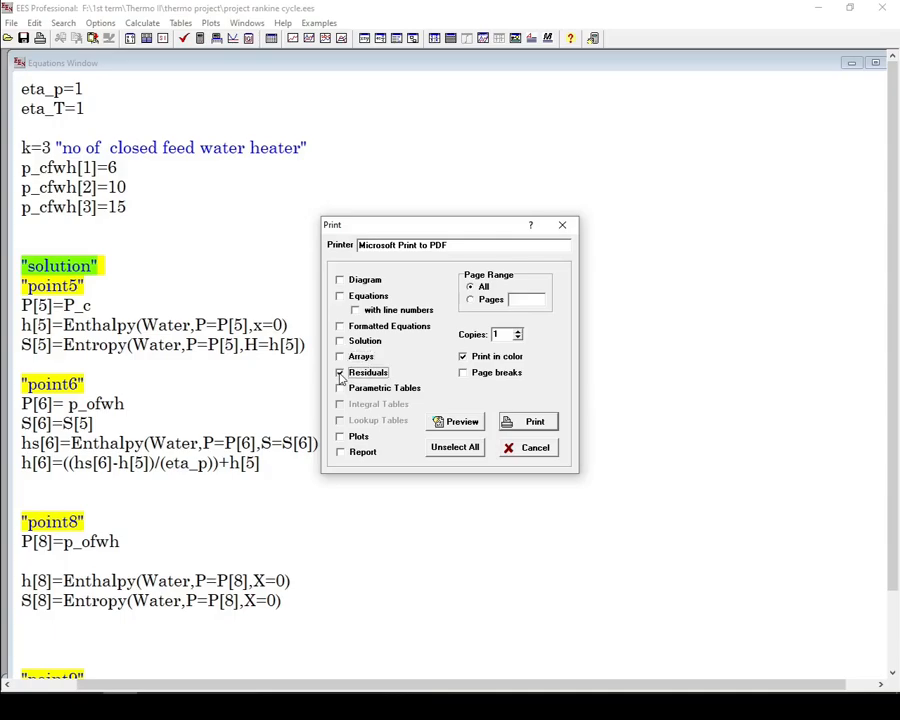
{"action": "left_click", "coordinate": [456, 421]}
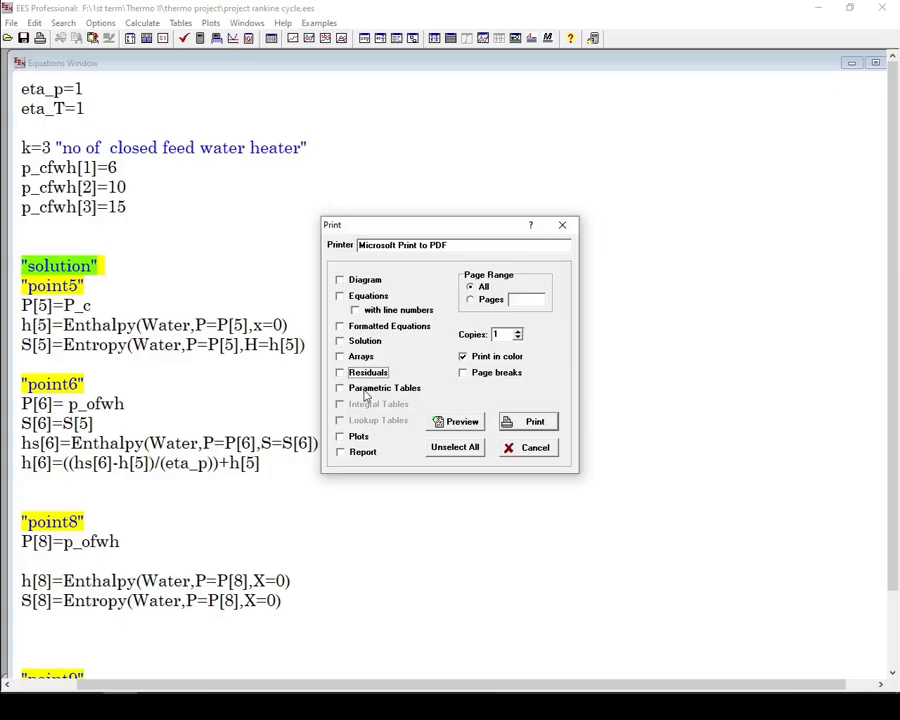
{"action": "left_click", "coordinate": [455, 421]}
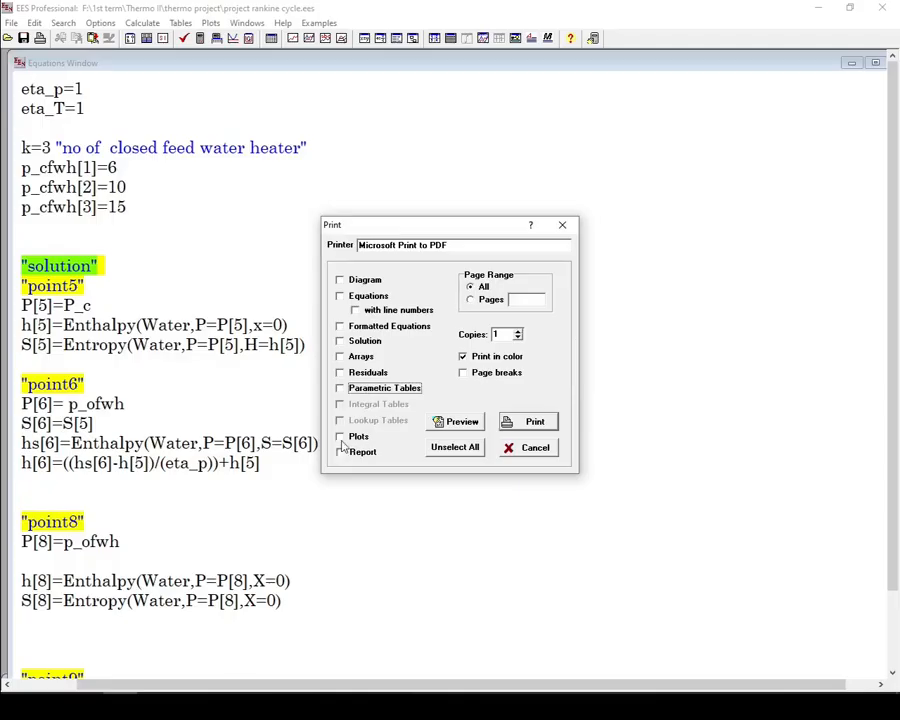
{"action": "left_click", "coordinate": [340, 436]}
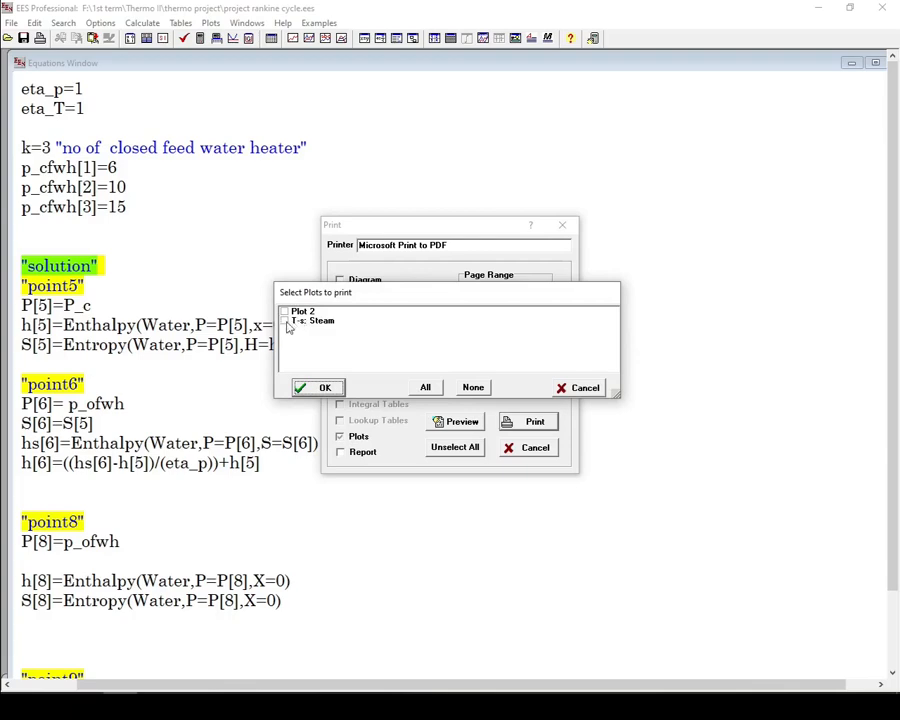
Confirm the plot selection and preview the efficiency-versus-boiler-pressure plot printout
{"action": "left_click", "coordinate": [317, 388]}
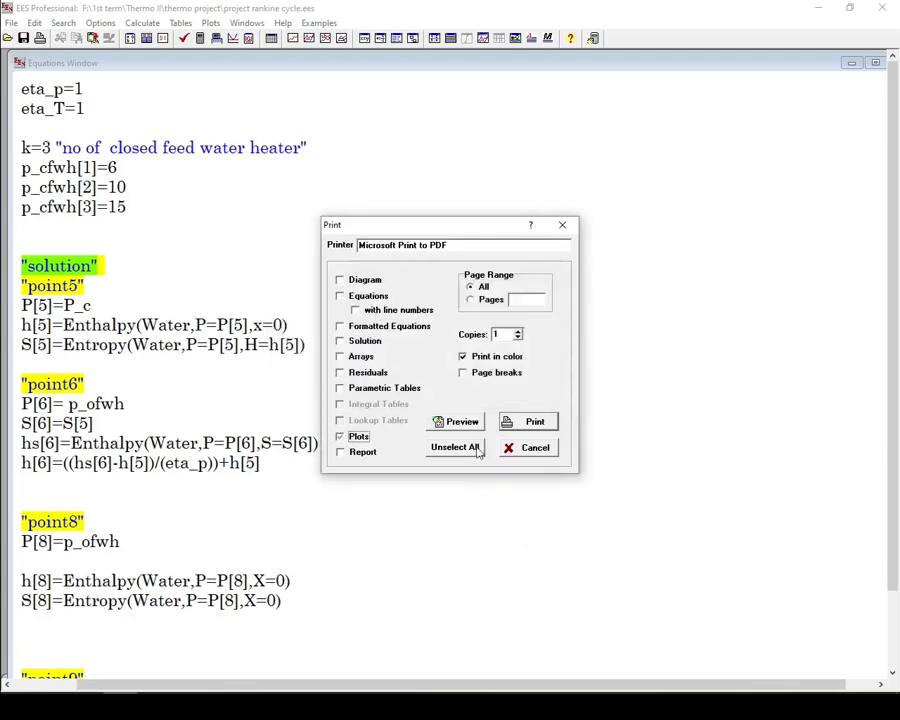
{"action": "left_click", "coordinate": [456, 421]}
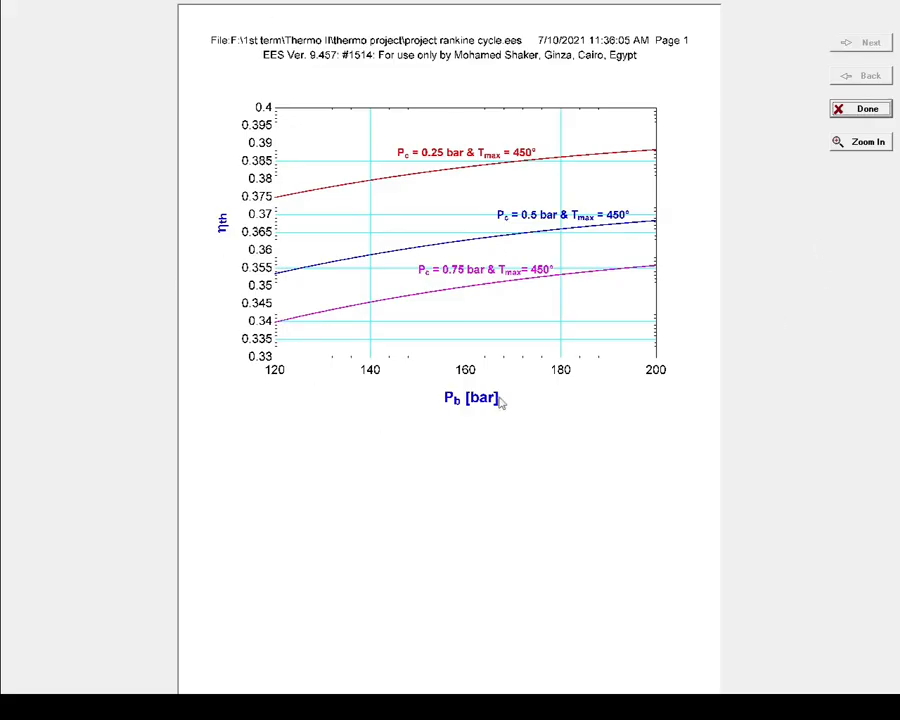
{"action": "mouse_move", "coordinate": [534, 515]}
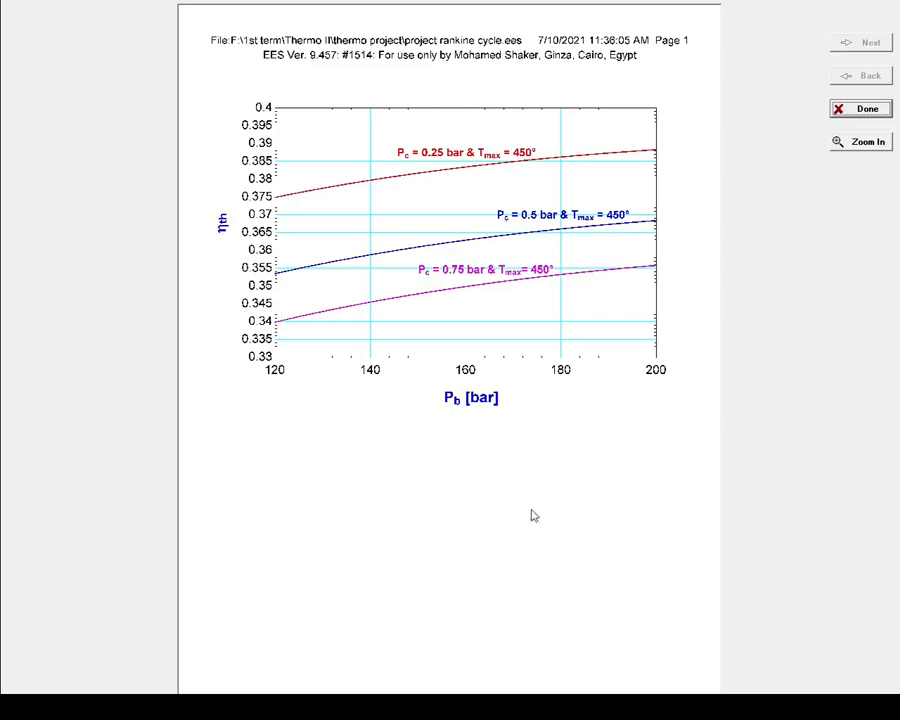
{"action": "left_click", "coordinate": [859, 108]}
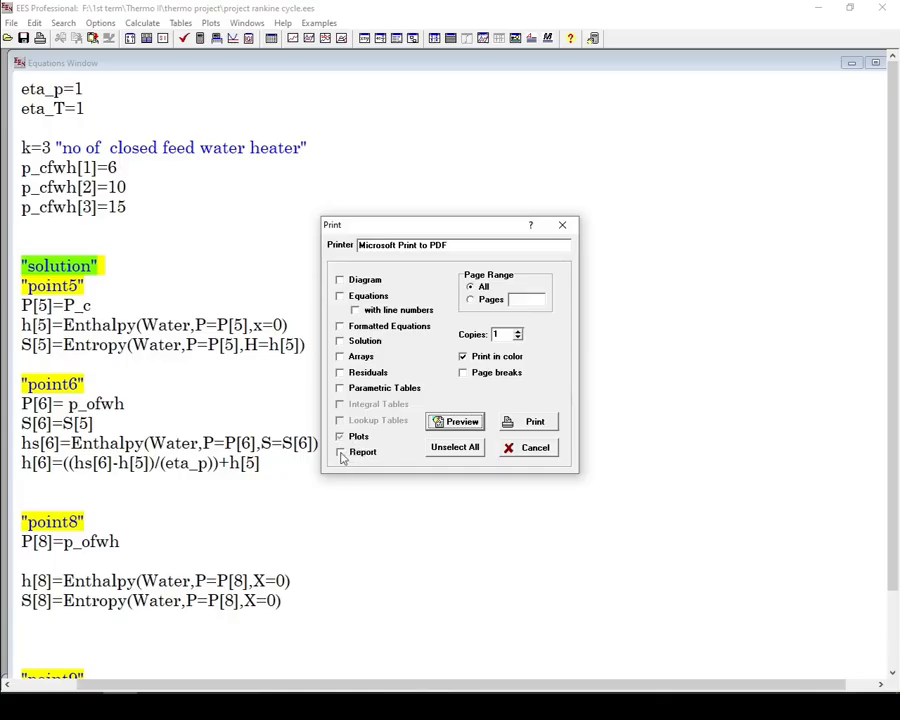
Tick Report and view the report content
{"action": "left_click", "coordinate": [340, 452]}
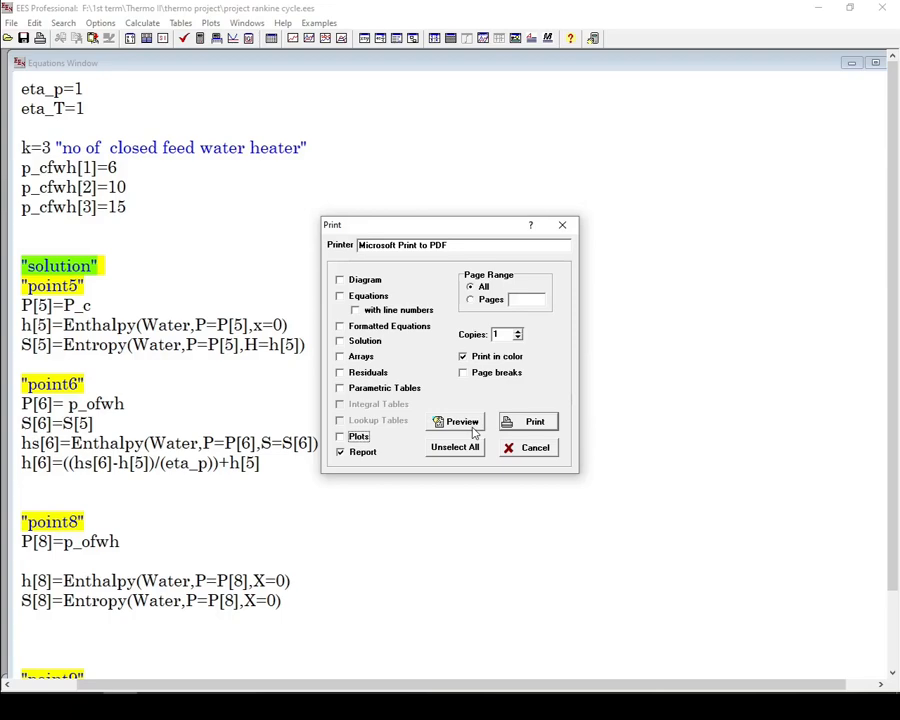
{"action": "left_click", "coordinate": [535, 447]}
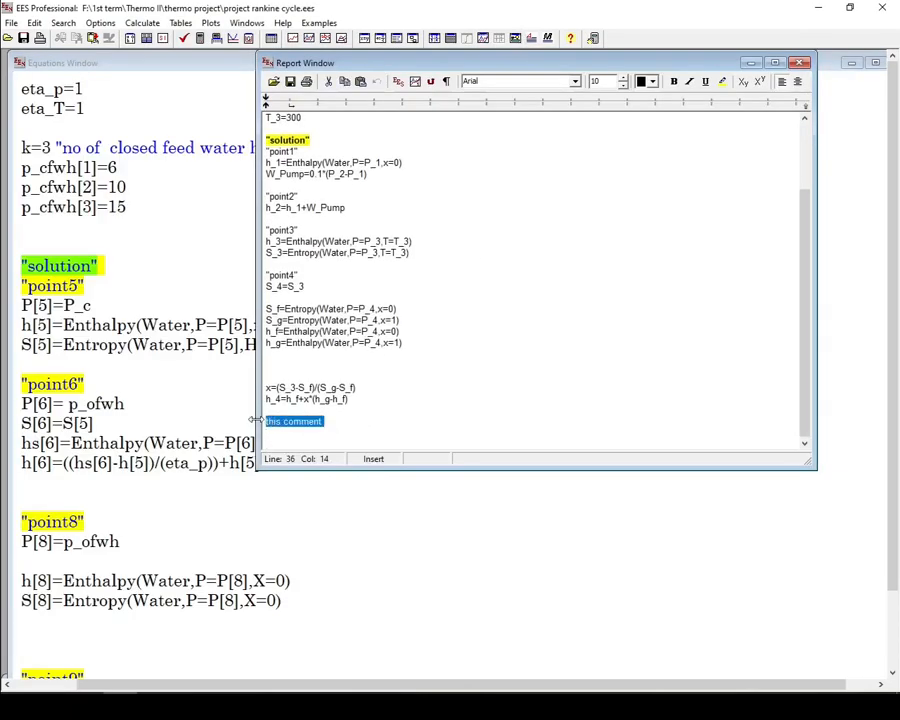
{"action": "type", "text": "rep"}
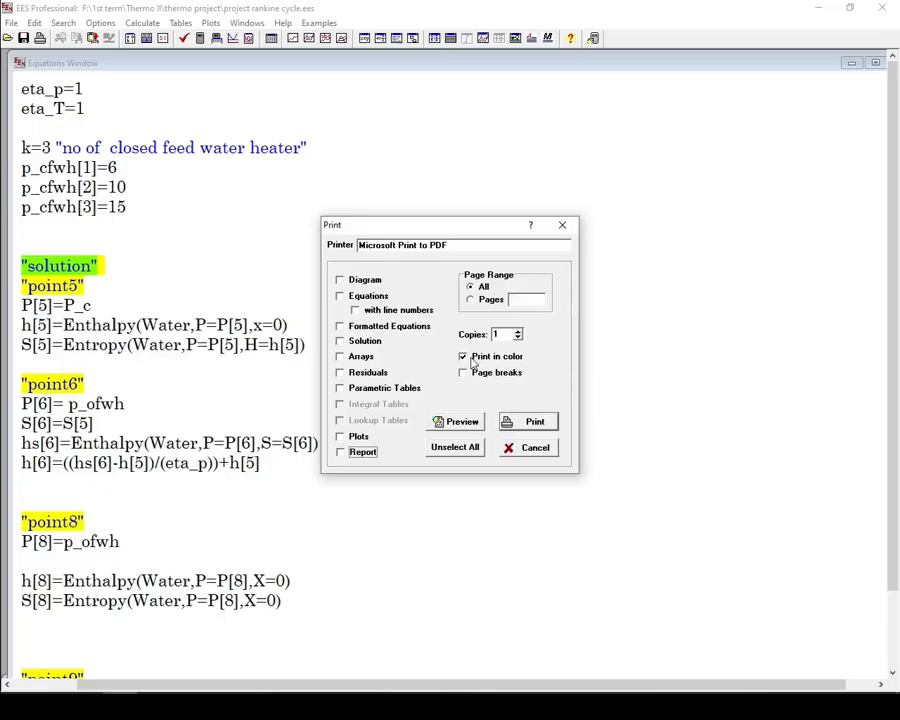
Print in black and white with Solution, Arrays and page breaks ticked, checking the preview
{"action": "left_click", "coordinate": [461, 421]}
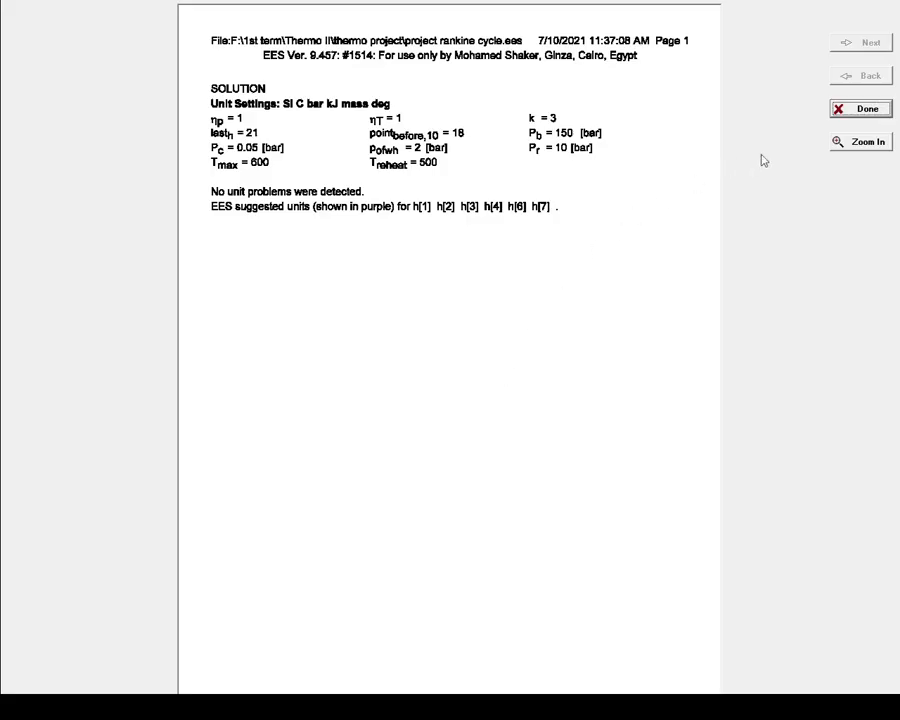
{"action": "left_click", "coordinate": [860, 108]}
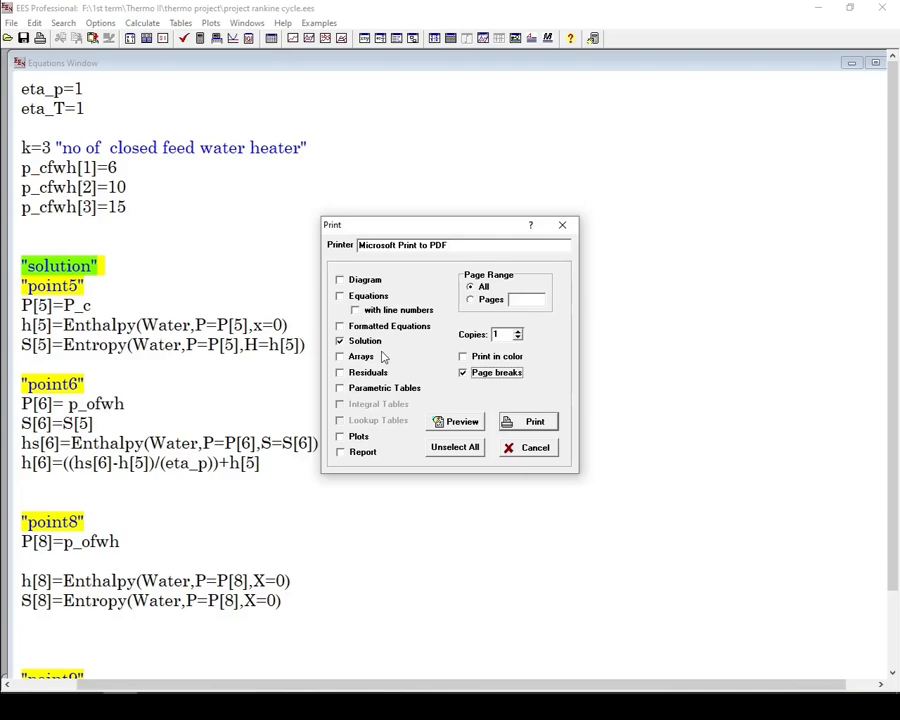
{"action": "mouse_move", "coordinate": [373, 378]}
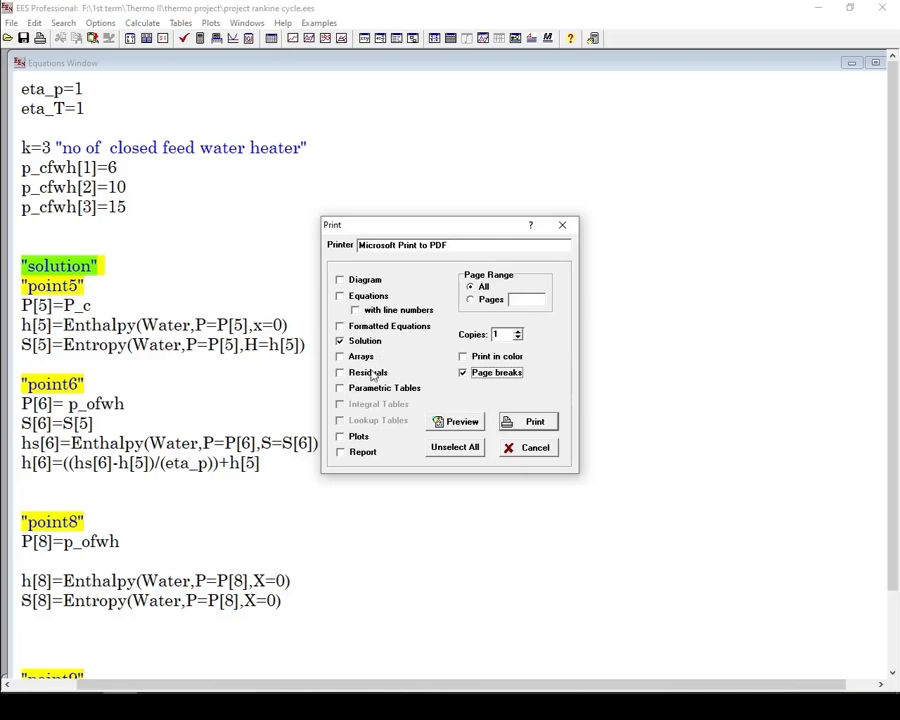
{"action": "left_click", "coordinate": [463, 372]}
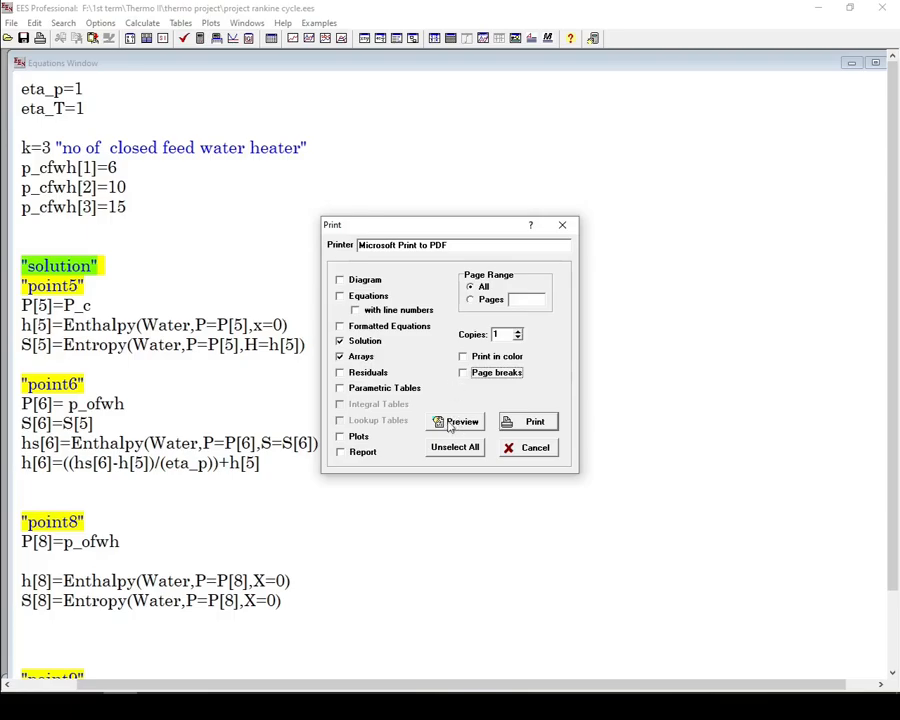
{"action": "left_click", "coordinate": [460, 421]}
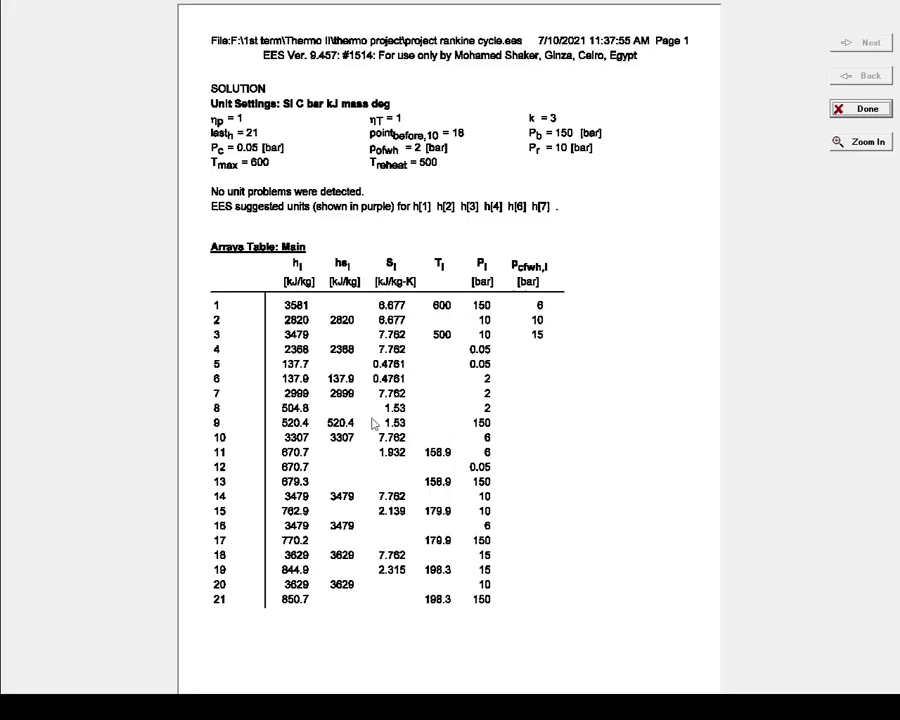
{"action": "mouse_move", "coordinate": [290, 183]}
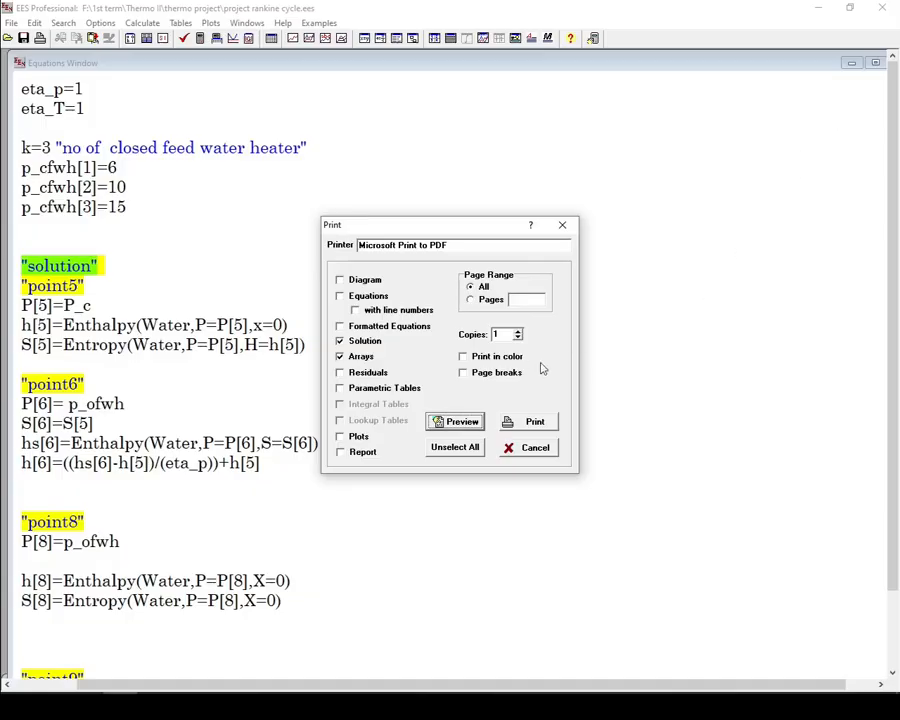
{"action": "left_click", "coordinate": [456, 421]}
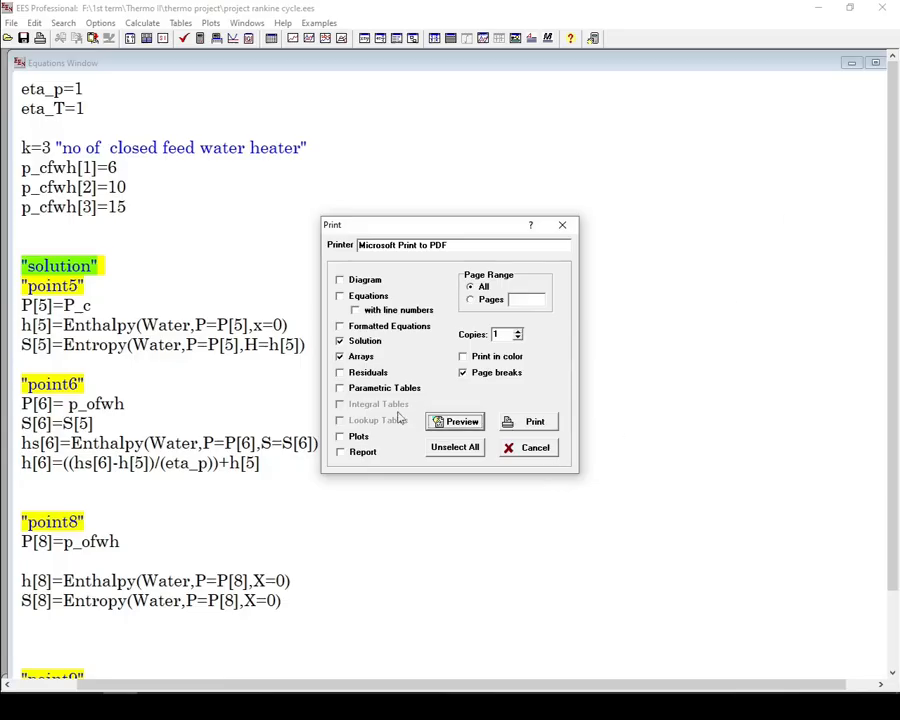
{"action": "mouse_move", "coordinate": [530, 423]}
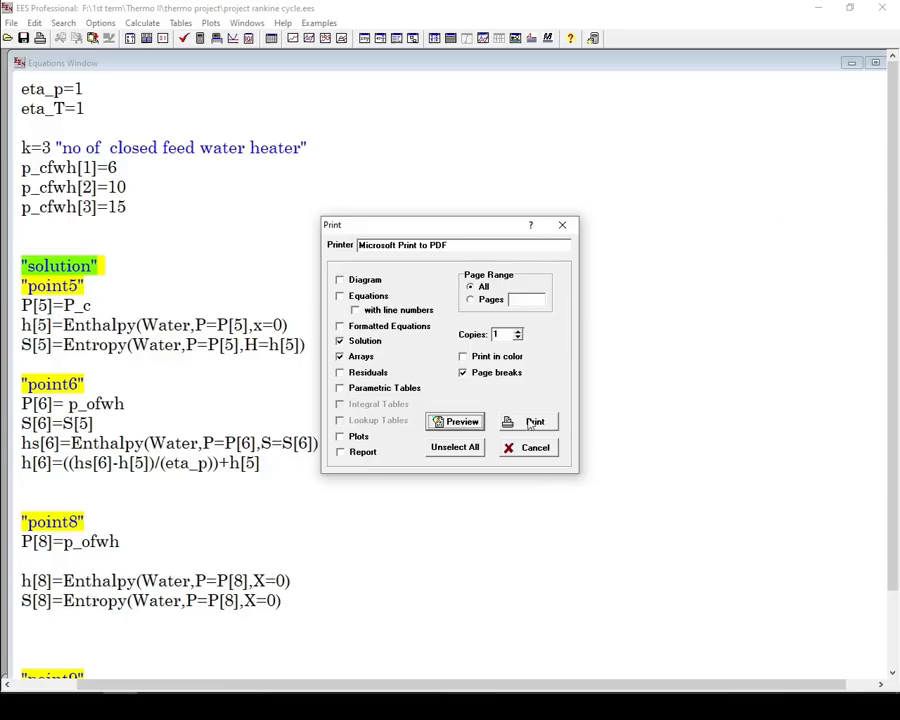
Print the solution and arrays, saving the output as test2.pdf
{"action": "left_click", "coordinate": [535, 421]}
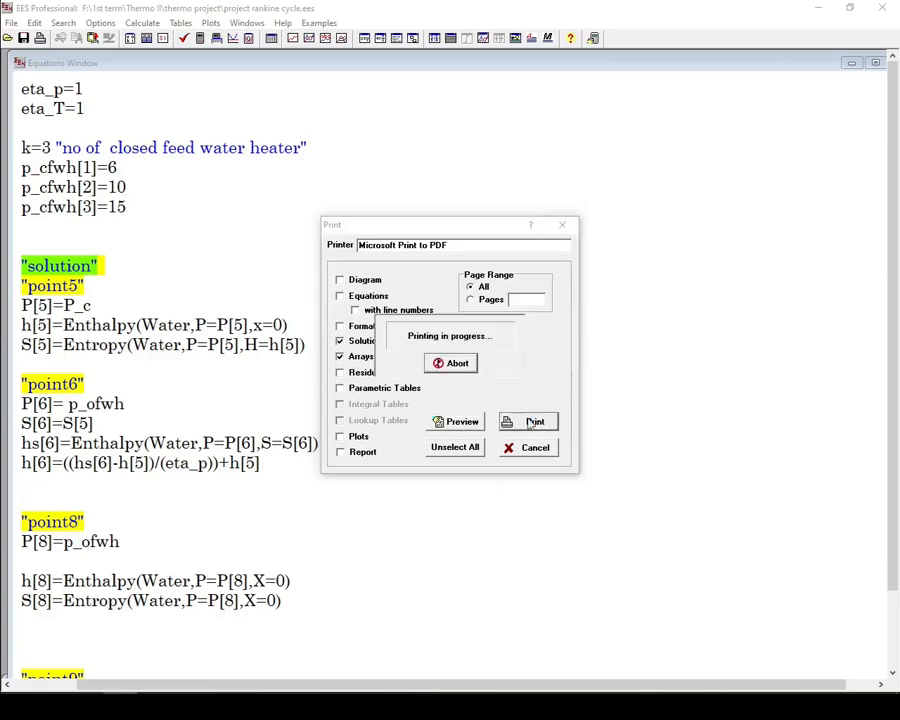
{"action": "left_click", "coordinate": [536, 421]}
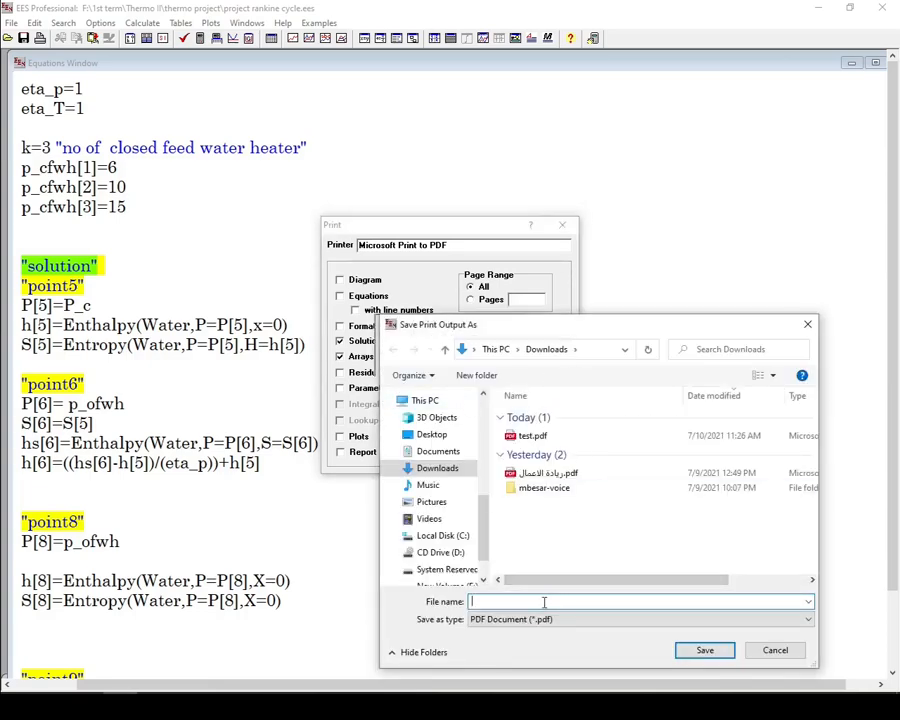
{"action": "type", "text": "test2"}
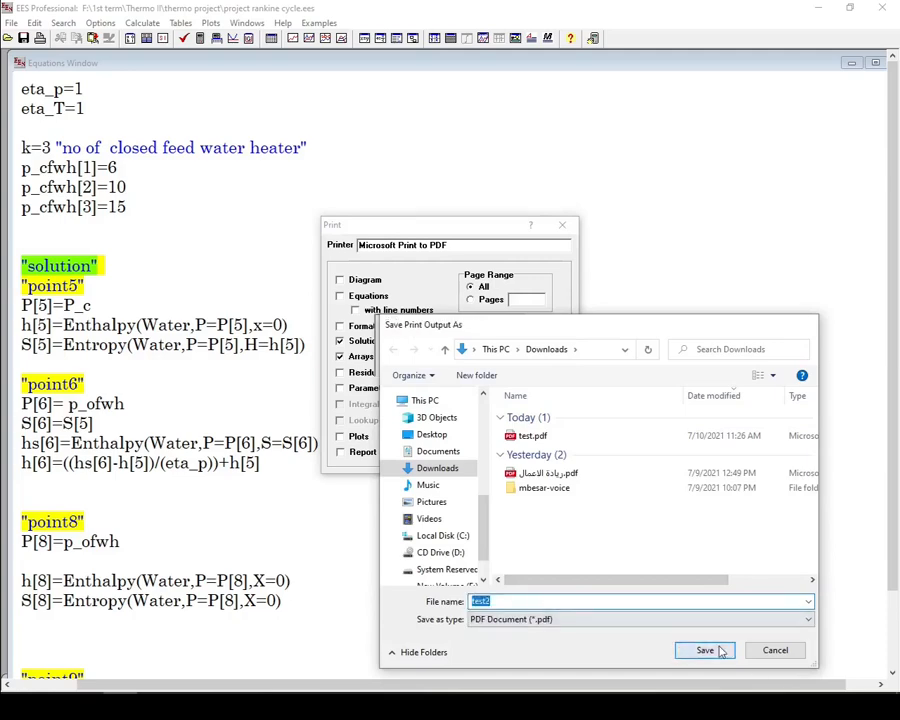
{"action": "left_click", "coordinate": [705, 650]}
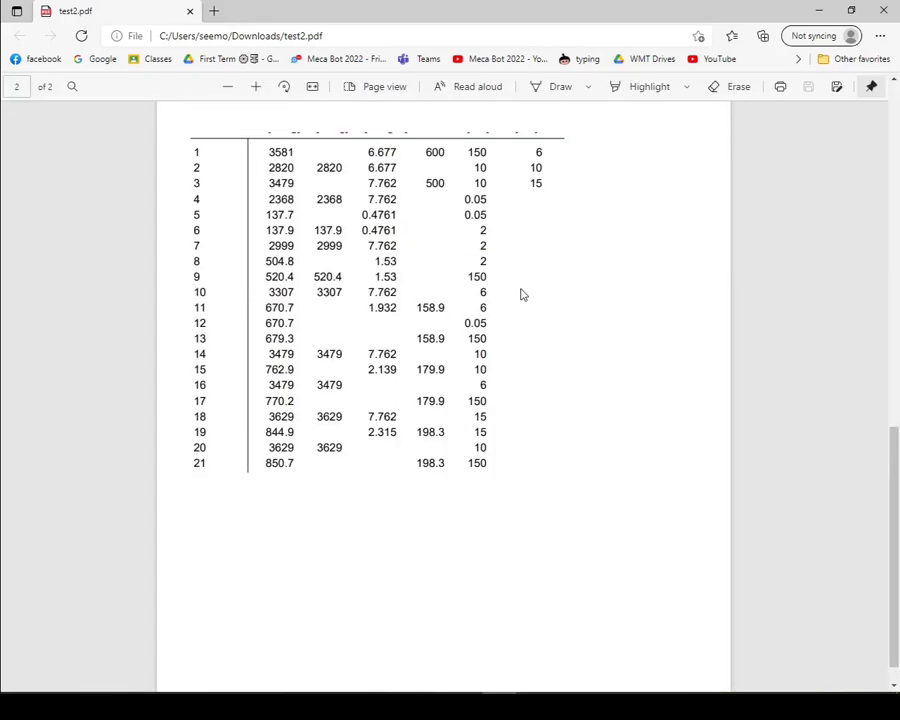